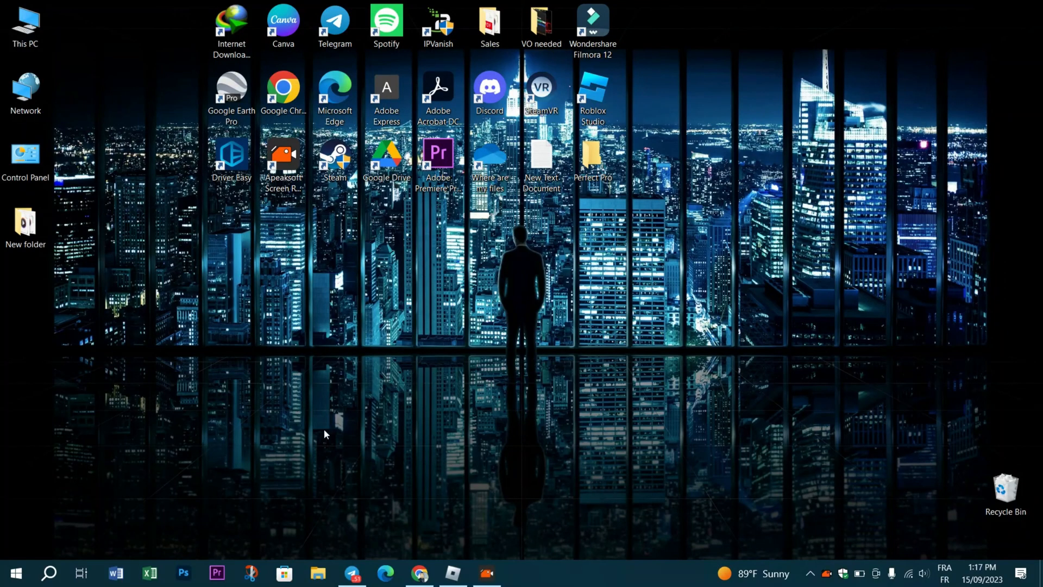
{"action": "mouse_move", "coordinate": [426, 390]}
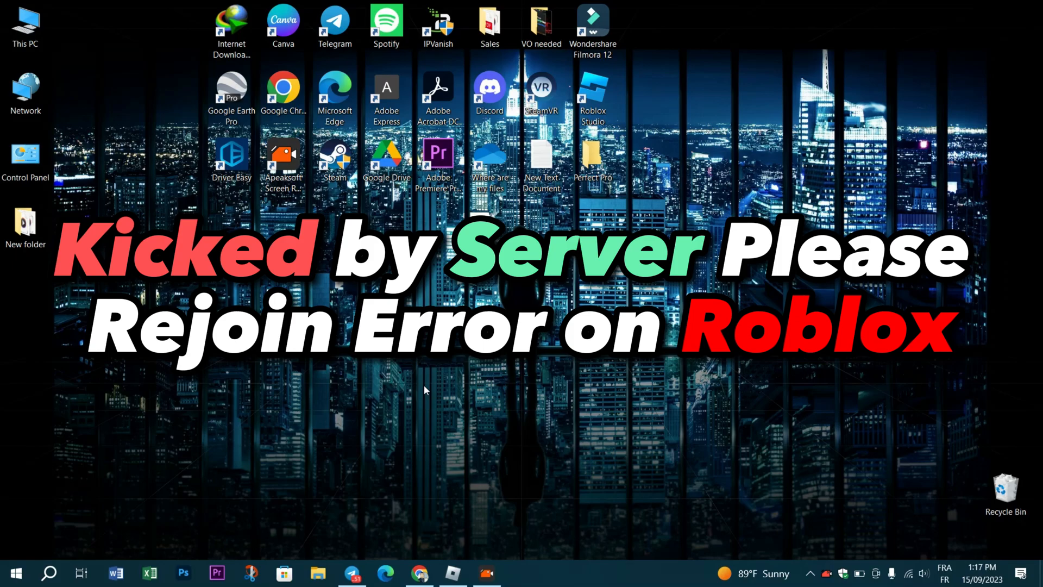
{"action": "mouse_move", "coordinate": [585, 542]}
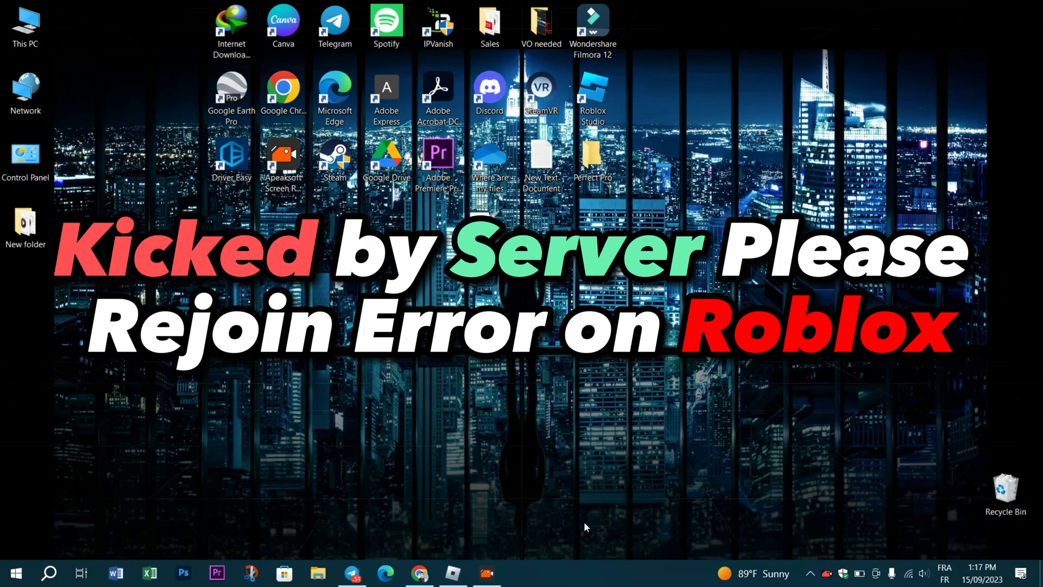
{"action": "mouse_move", "coordinate": [561, 571]}
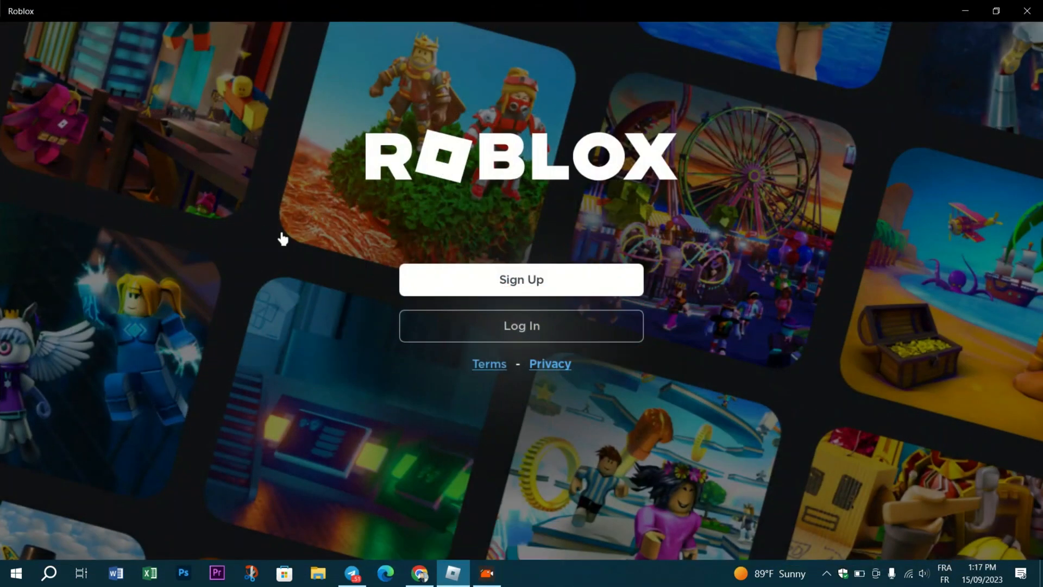
{"action": "mouse_move", "coordinate": [581, 502]}
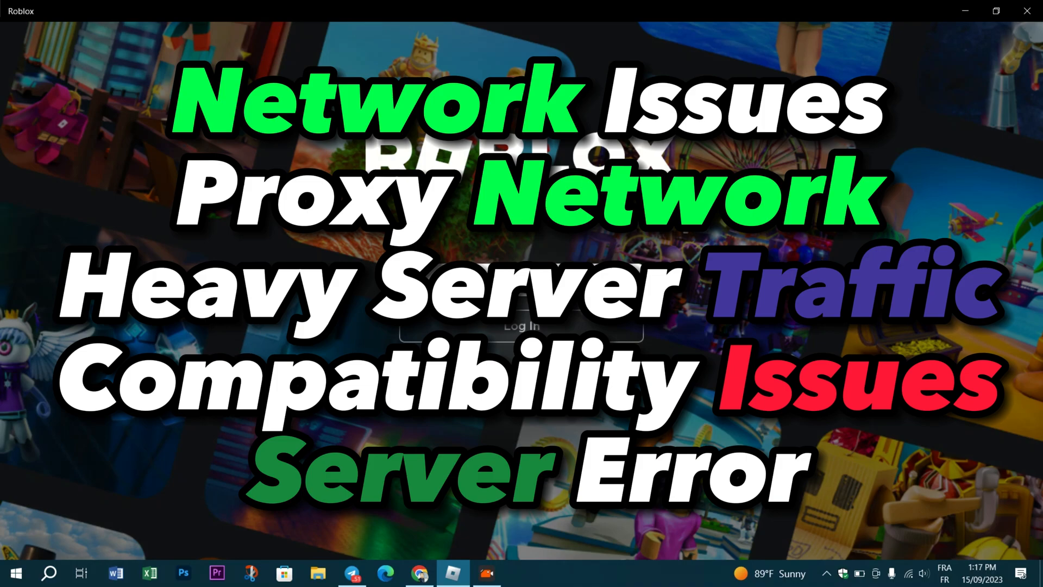
{"action": "mouse_move", "coordinate": [585, 551]}
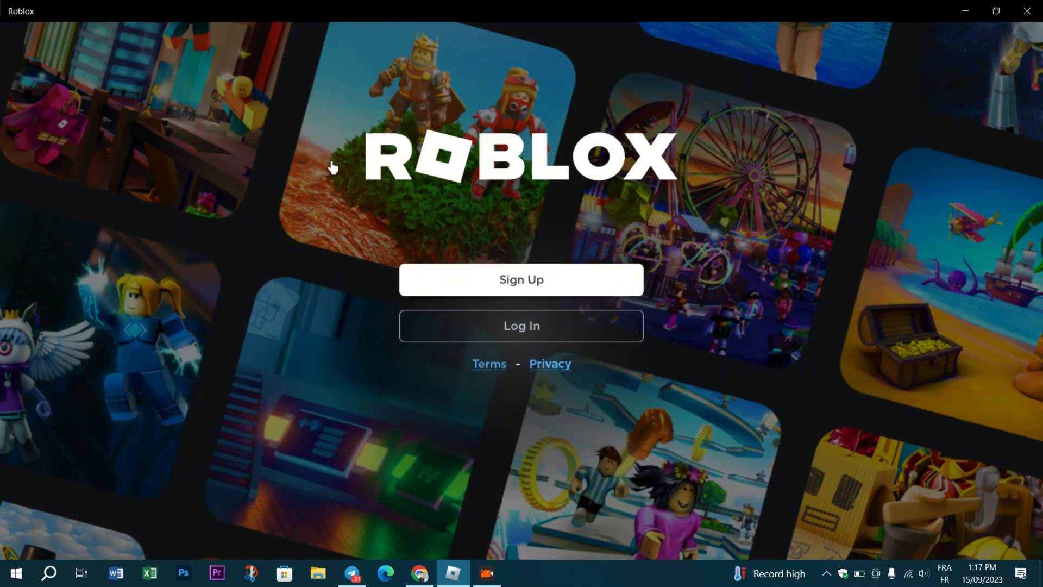
{"action": "mouse_move", "coordinate": [671, 428]}
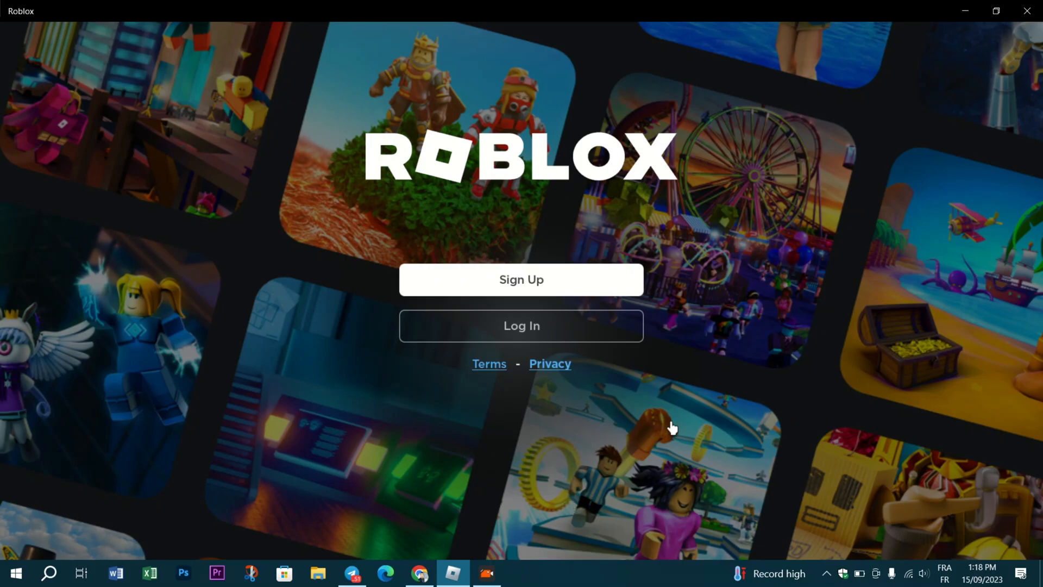
{"action": "mouse_move", "coordinate": [743, 353]}
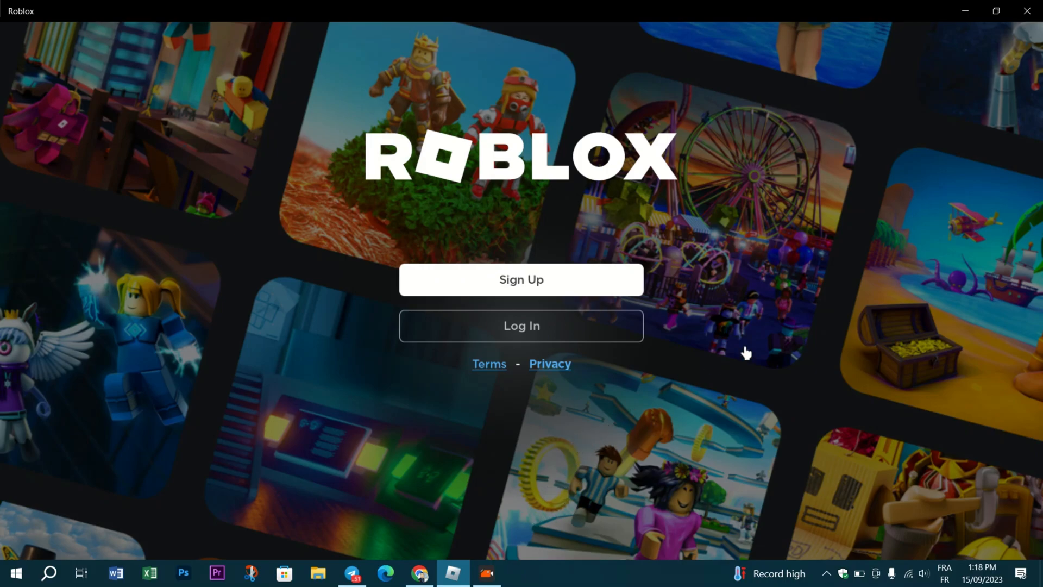
{"action": "mouse_move", "coordinate": [842, 313]}
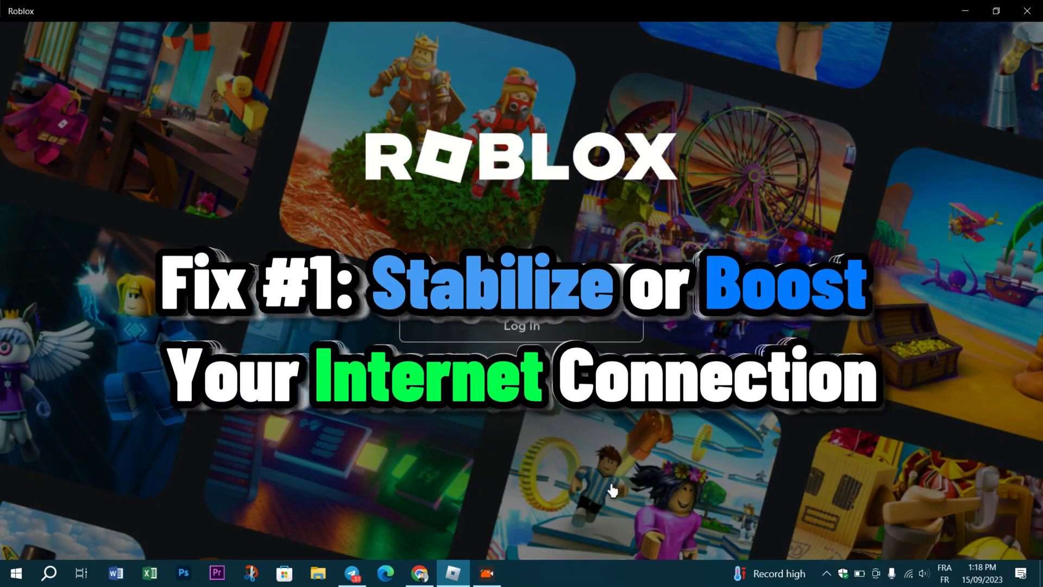
{"action": "mouse_move", "coordinate": [561, 557]}
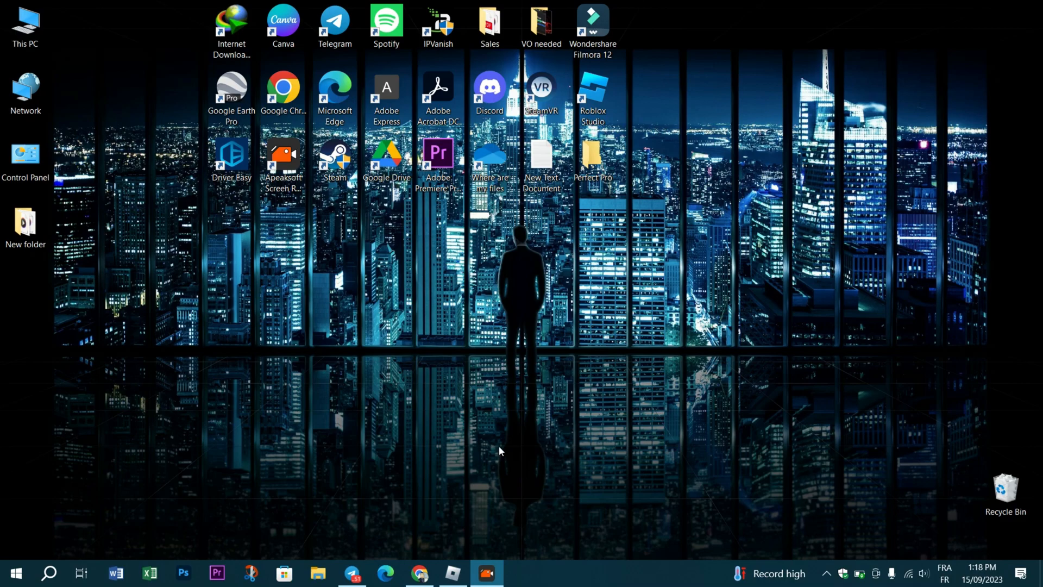
{"action": "mouse_move", "coordinate": [501, 443]}
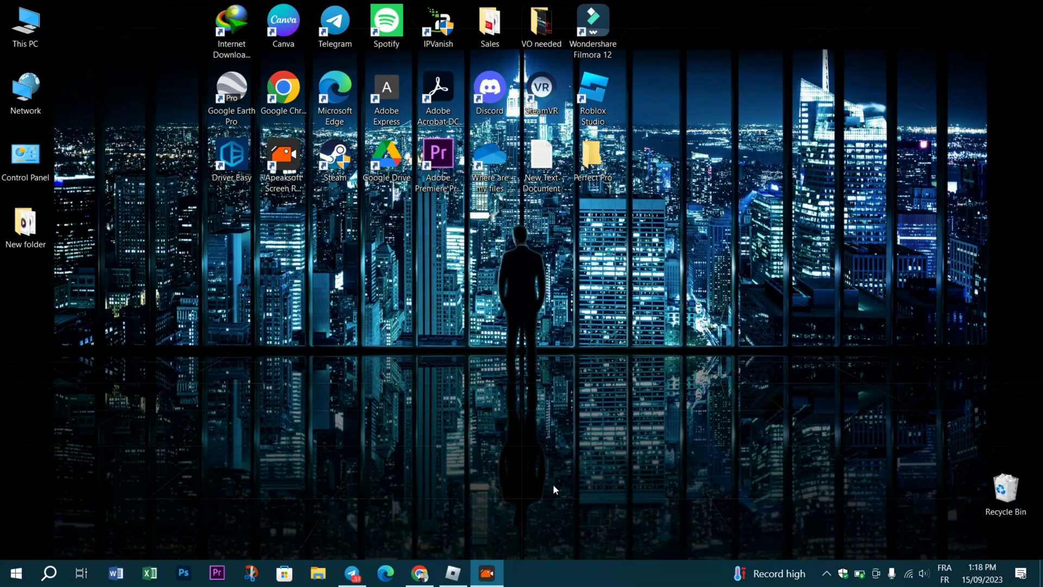
{"action": "mouse_move", "coordinate": [431, 493]}
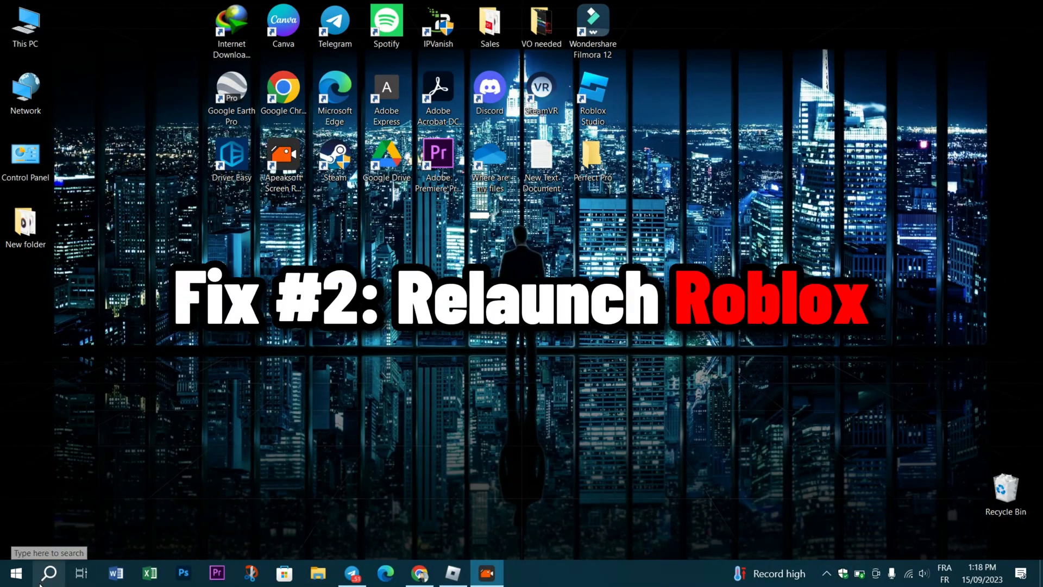
- Search Windows for 'roblox' and bring up the Roblox app's context menu
{"action": "left_click", "coordinate": [50, 571]}
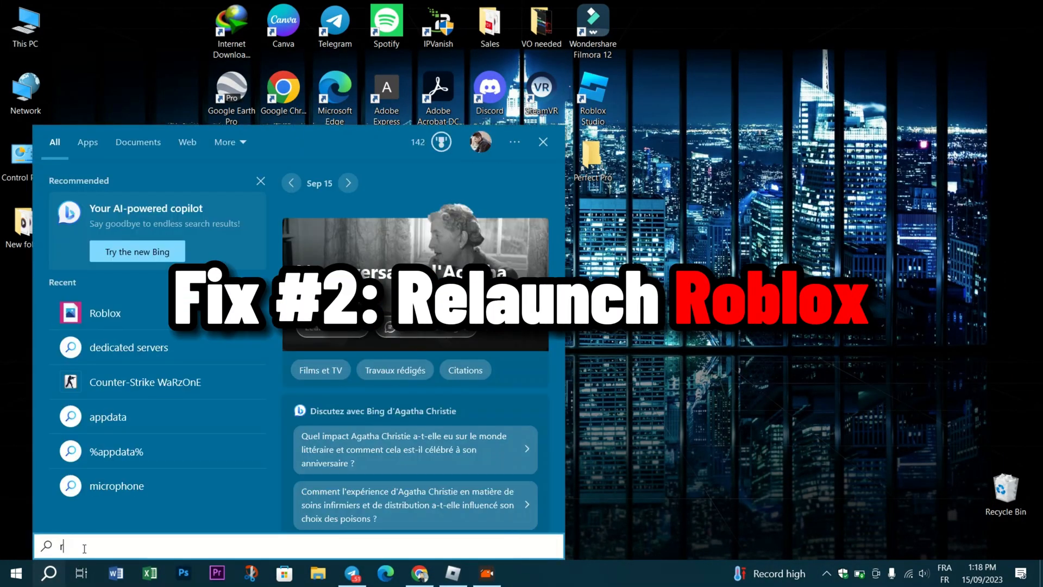
{"action": "type", "text": "roblox"}
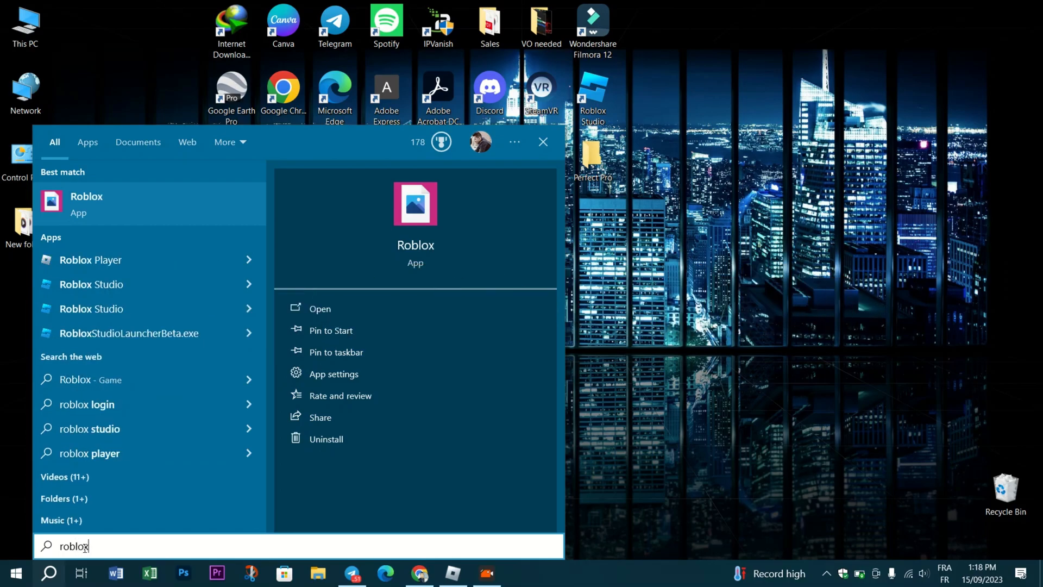
{"action": "right_click", "coordinate": [86, 204]}
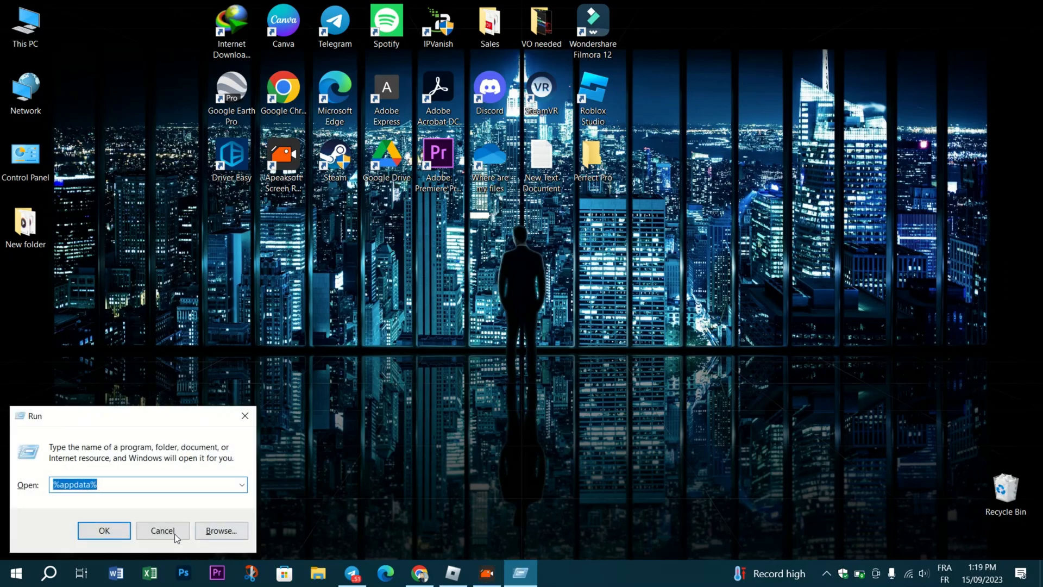
- Open %appdata%, then browse AppData into Local and its Temp folder
{"action": "left_click", "coordinate": [103, 530]}
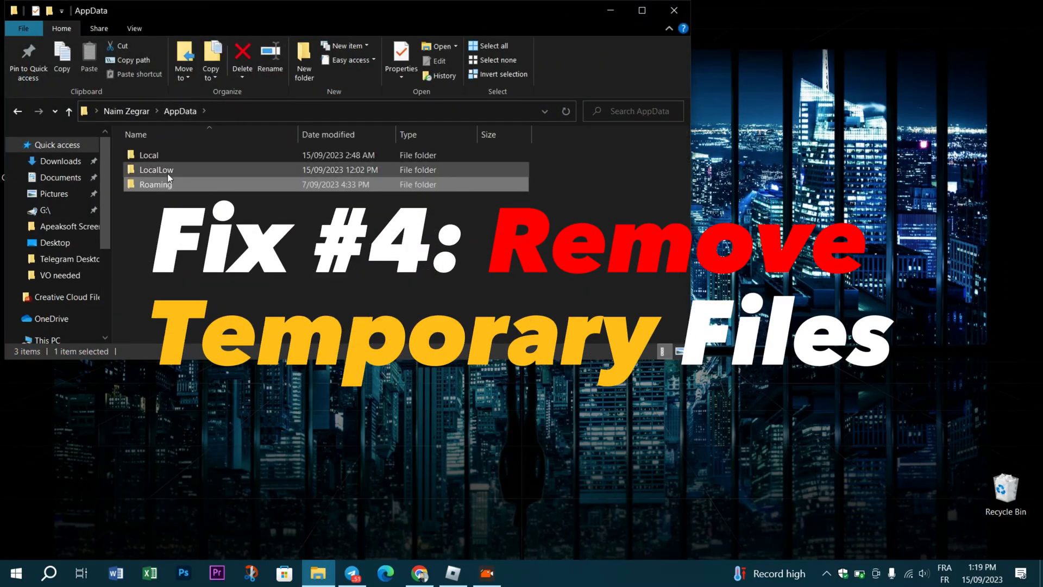
{"action": "double_click", "coordinate": [148, 155]}
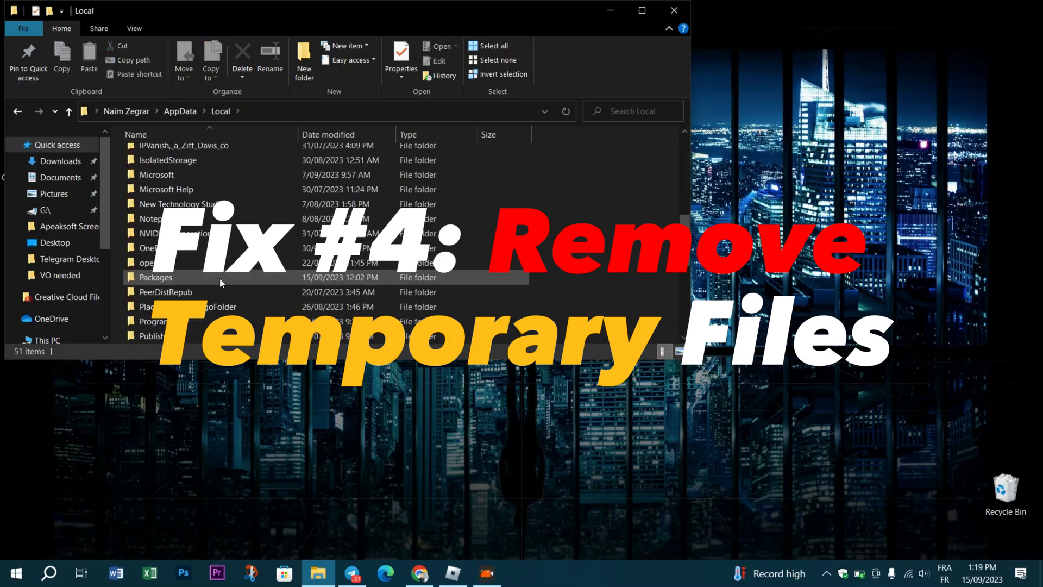
{"action": "scroll", "scroll_direction": "down", "scroll_amount": 3}
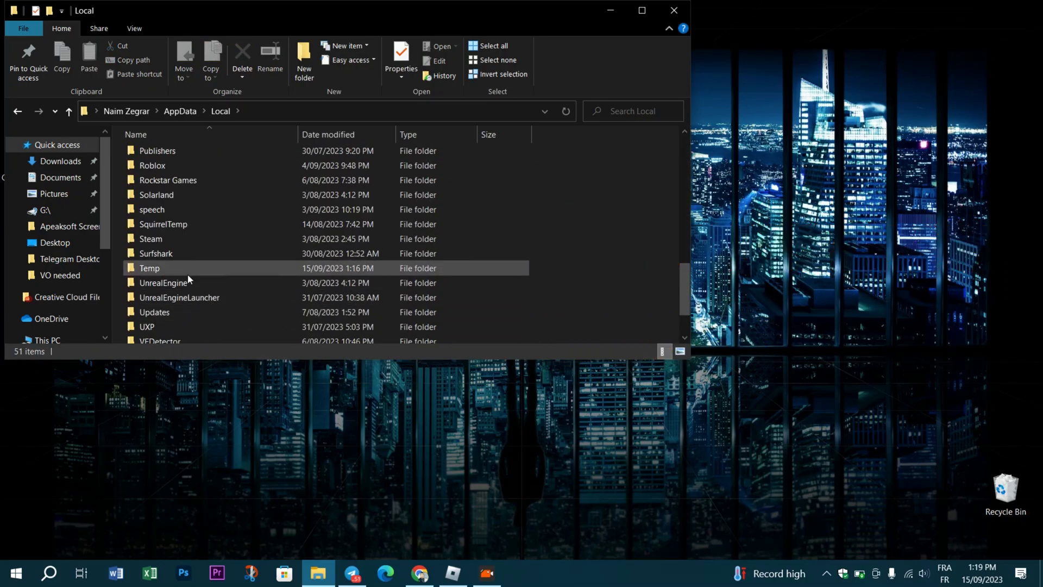
{"action": "double_click", "coordinate": [149, 268]}
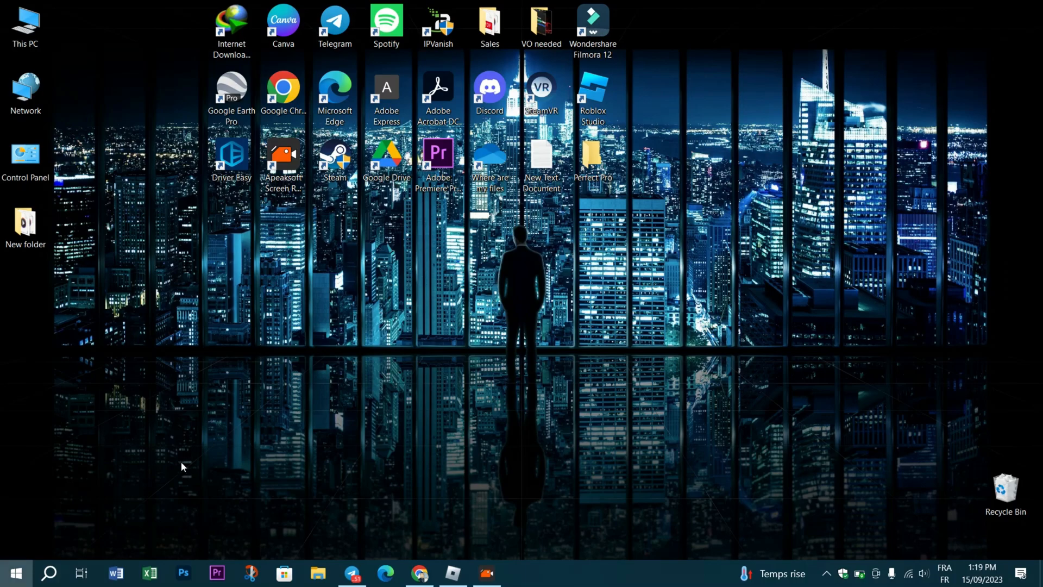
- Reopen AppData's Local folder to find Roblox, then relaunch Roblox from the taskbar
{"action": "key", "text": "Win+r"}
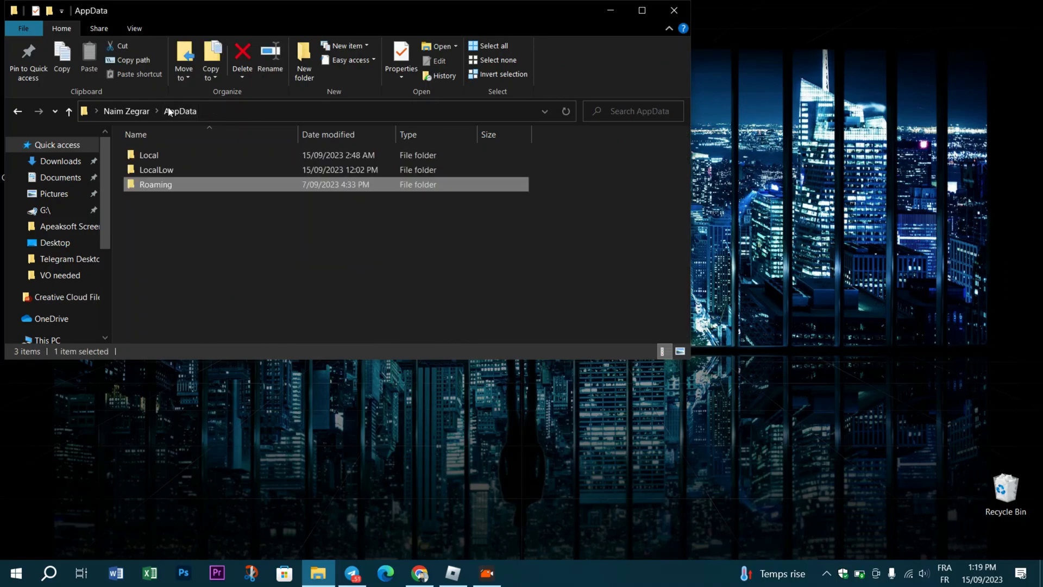
{"action": "double_click", "coordinate": [148, 155]}
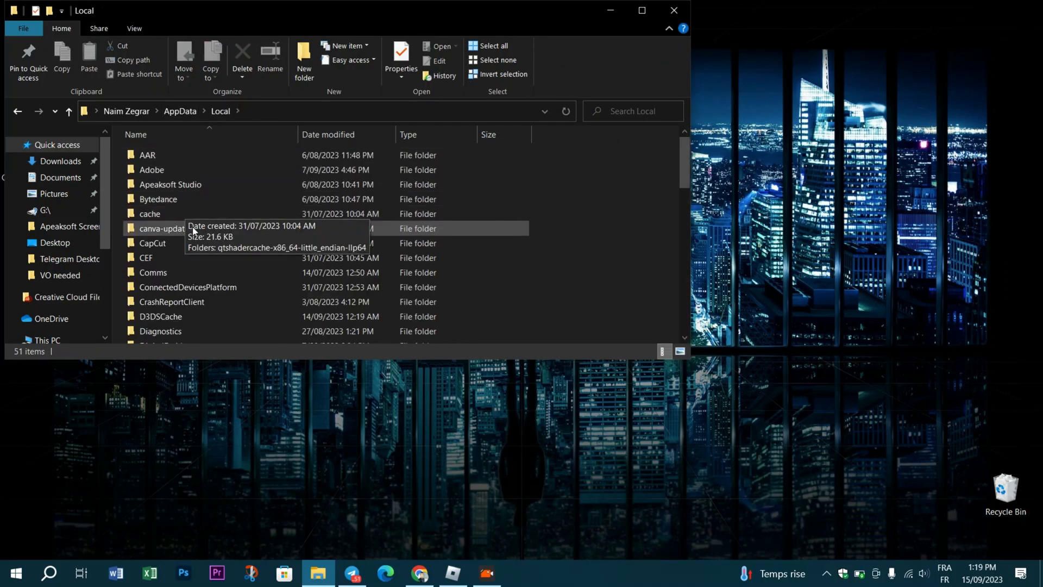
{"action": "scroll", "scroll_direction": "down", "scroll_amount": 3}
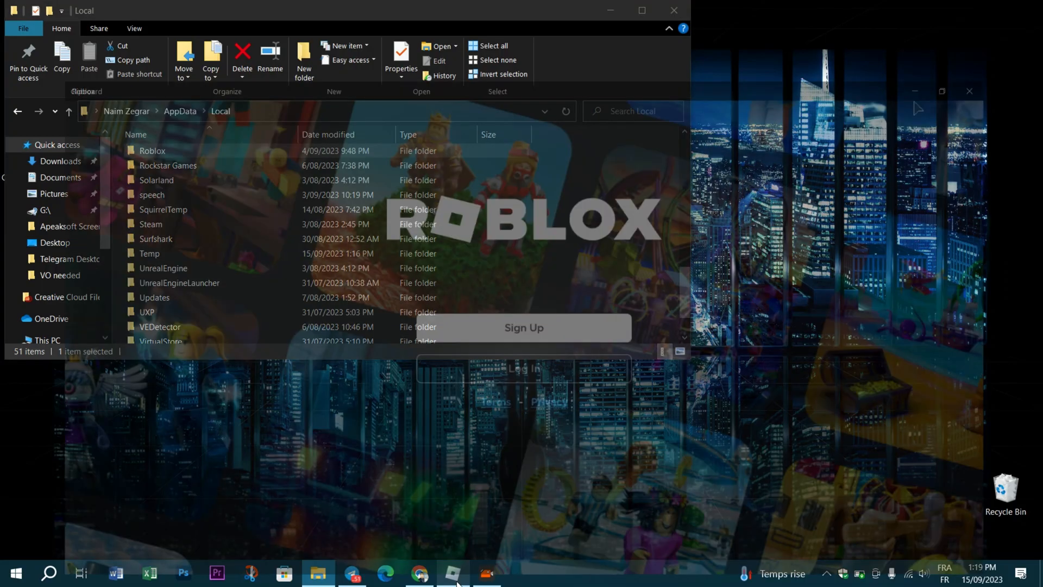
{"action": "left_click", "coordinate": [451, 574]}
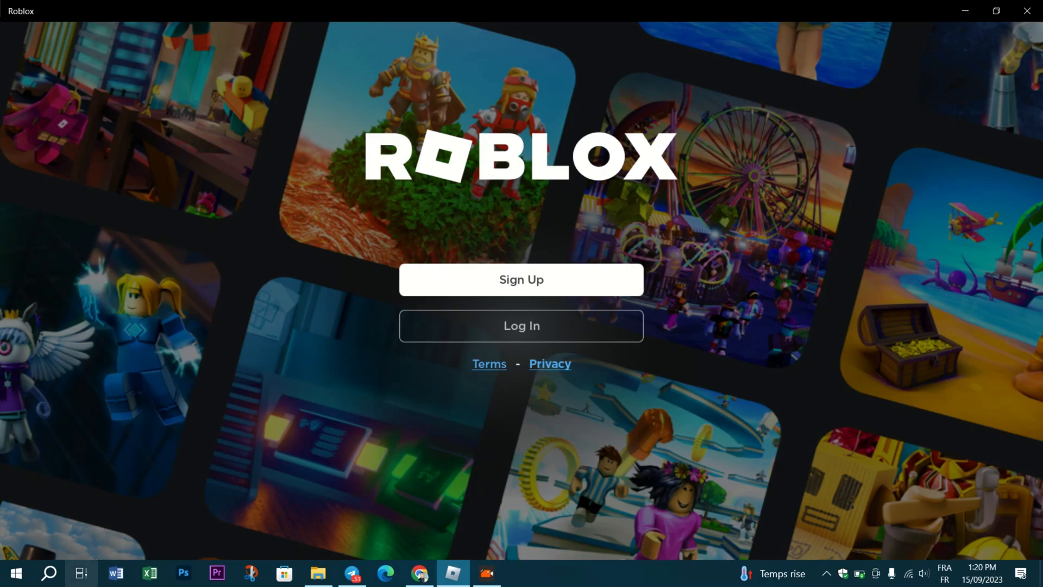
- Go from the Start menu into Settings, then Apps to reach Apps & features
{"action": "left_click", "coordinate": [16, 571]}
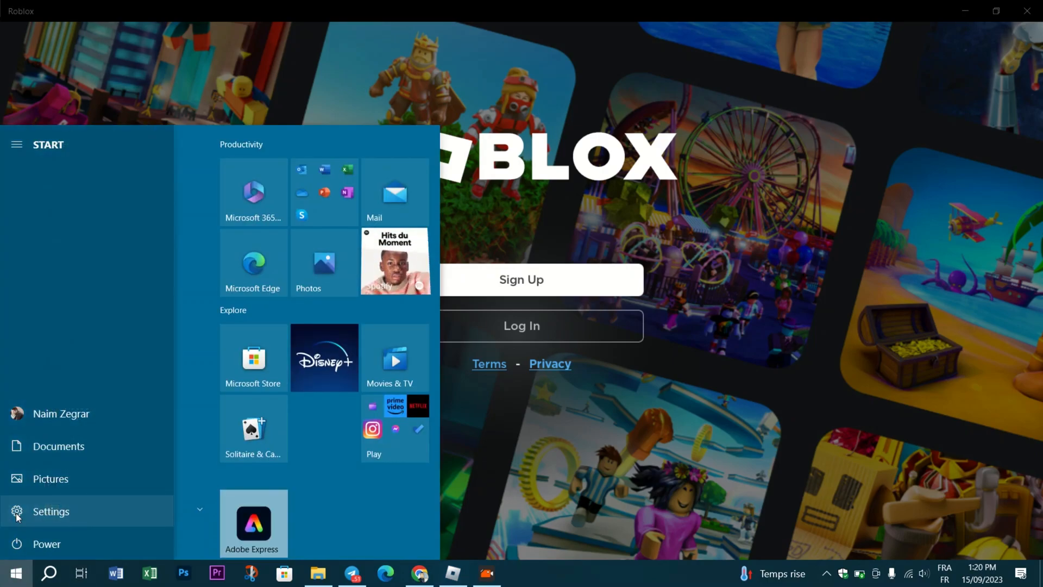
{"action": "left_click", "coordinate": [51, 511]}
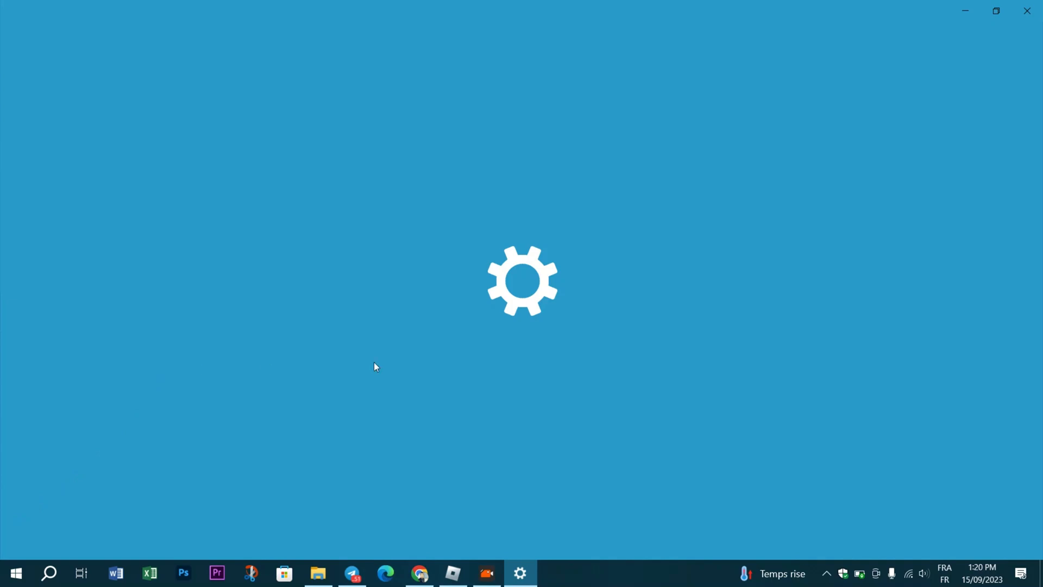
{"action": "left_click", "coordinate": [520, 573]}
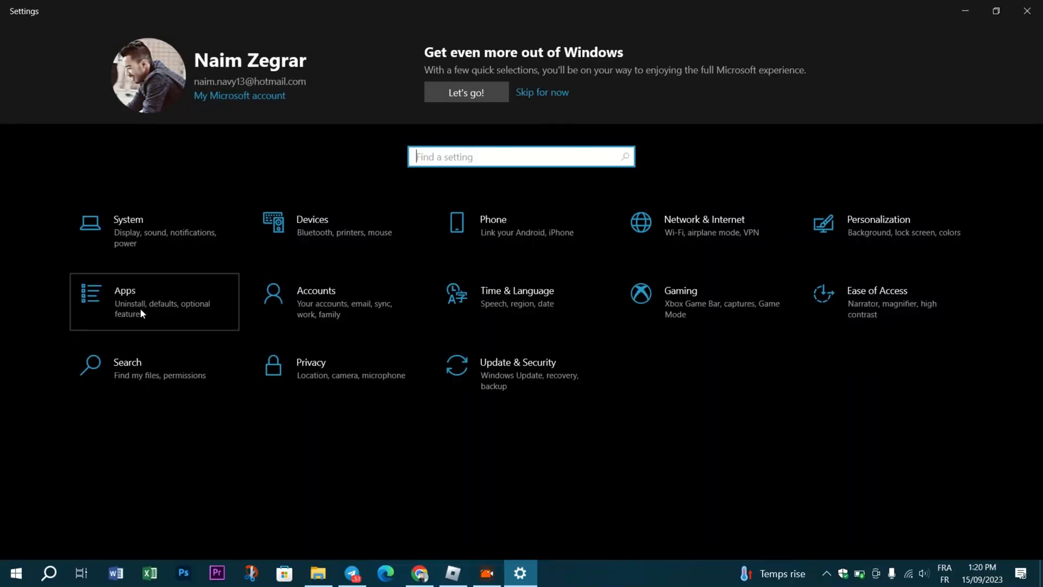
{"action": "left_click", "coordinate": [125, 301]}
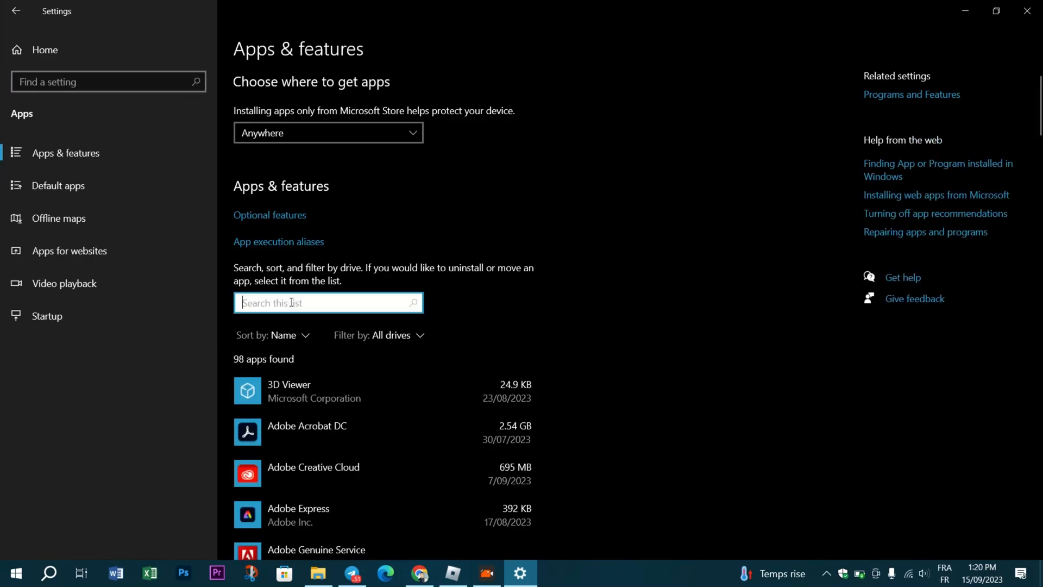
- Filter the app list by 'rob' and expand Roblox Player for Baha to show Uninstall
{"action": "type", "text": "roblox"}
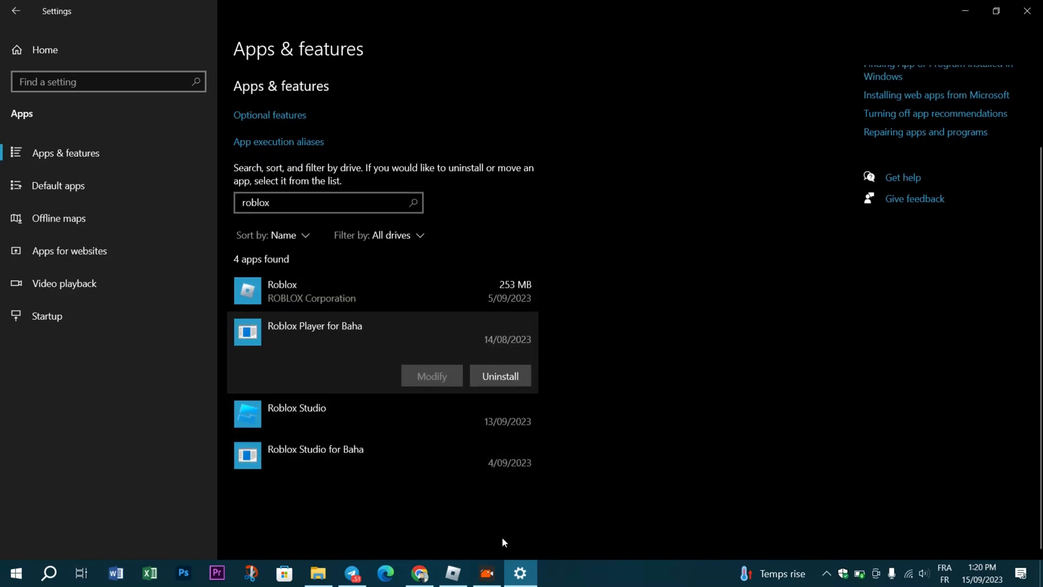
{"action": "left_click", "coordinate": [454, 573]}
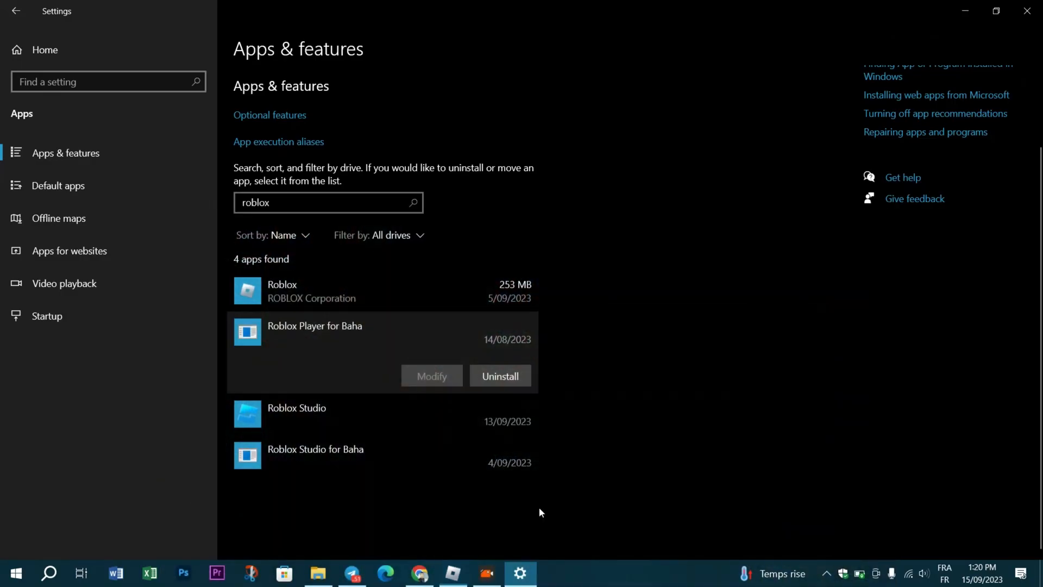
{"action": "mouse_move", "coordinate": [376, 160]}
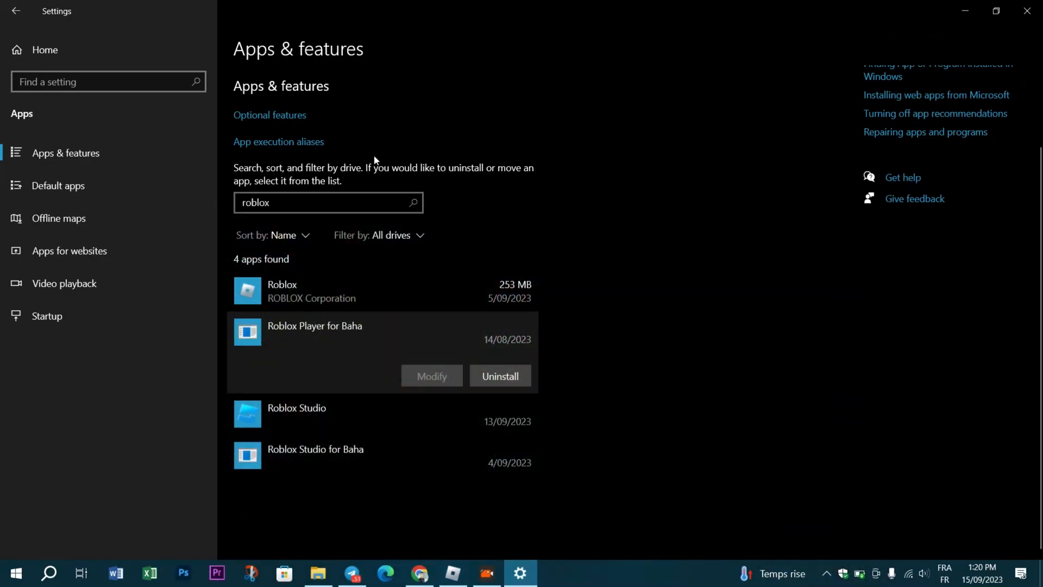